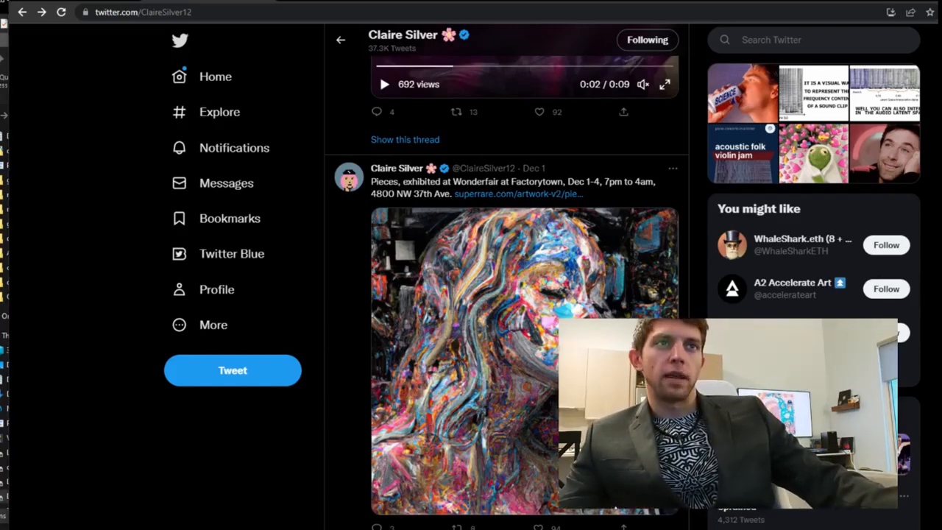
Scroll Claire Silver's Twitter timeline past the exhibition tweets to the December 4 posts.
scroll("down", 3)
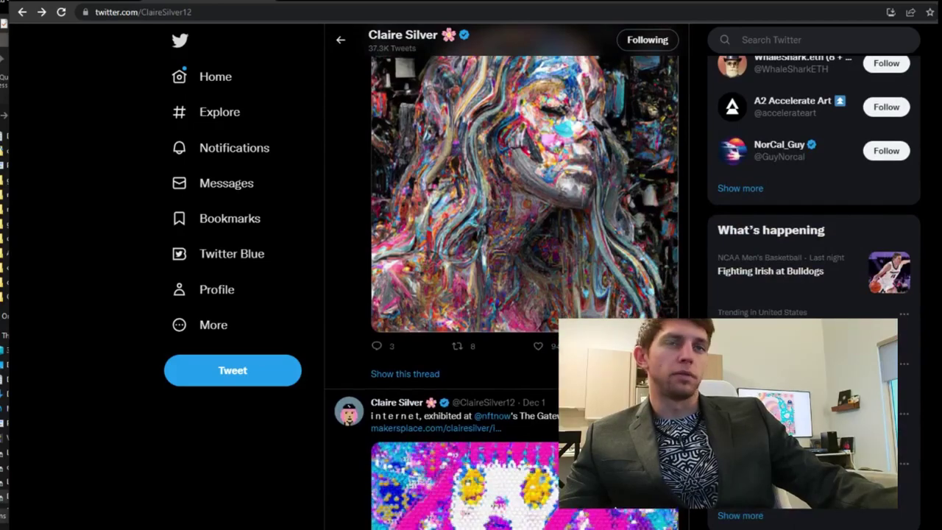
scroll("down", 3)
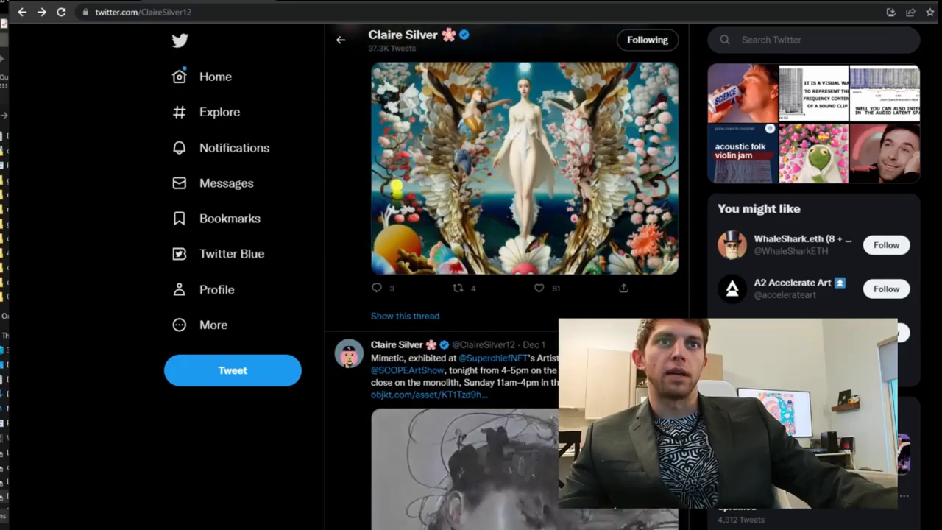
scroll("down", 3)
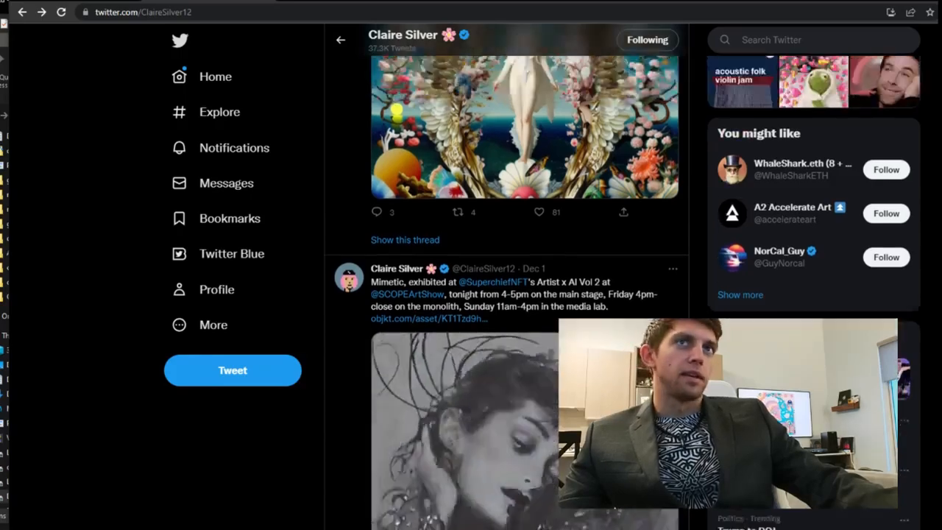
scroll("down", 3)
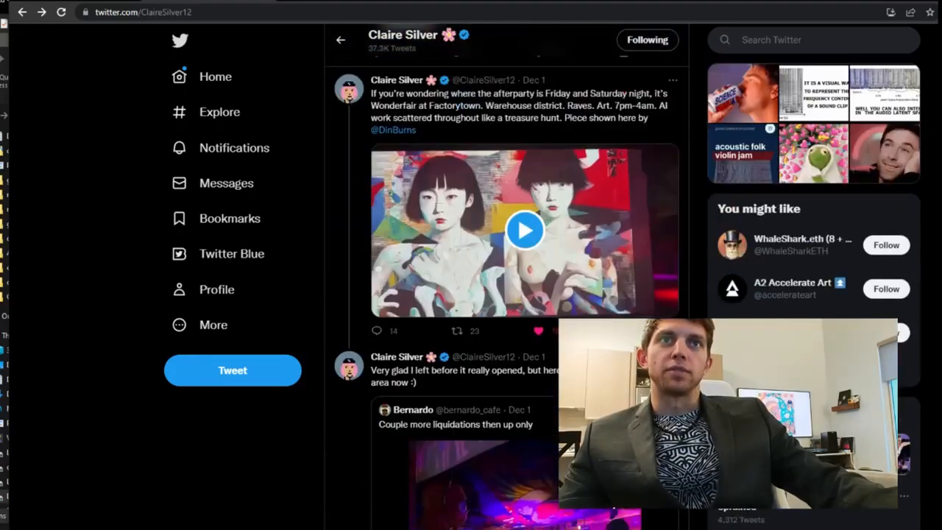
scroll("down", 3)
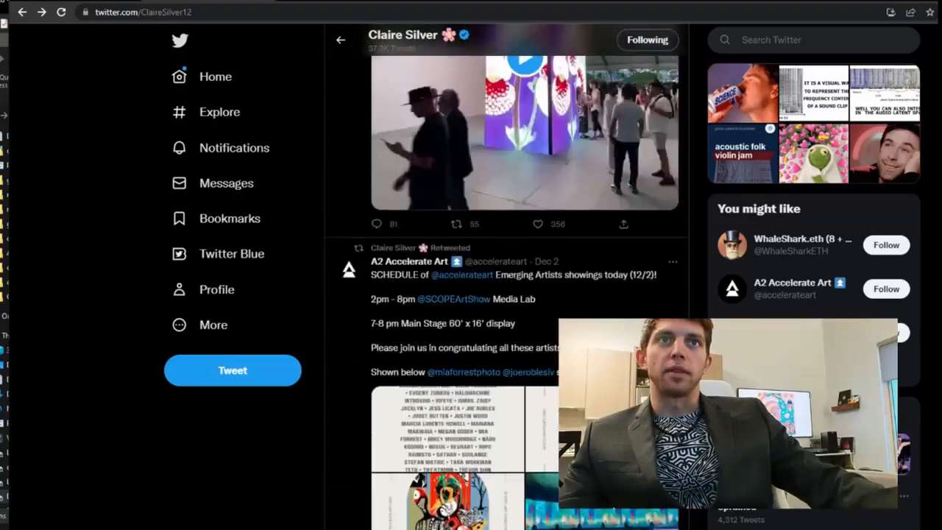
scroll("down", 3)
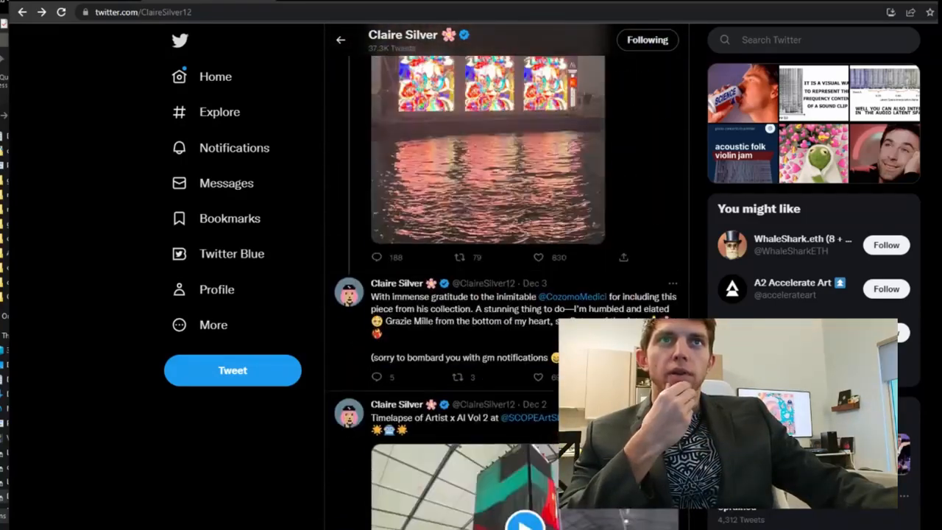
scroll("down", 3)
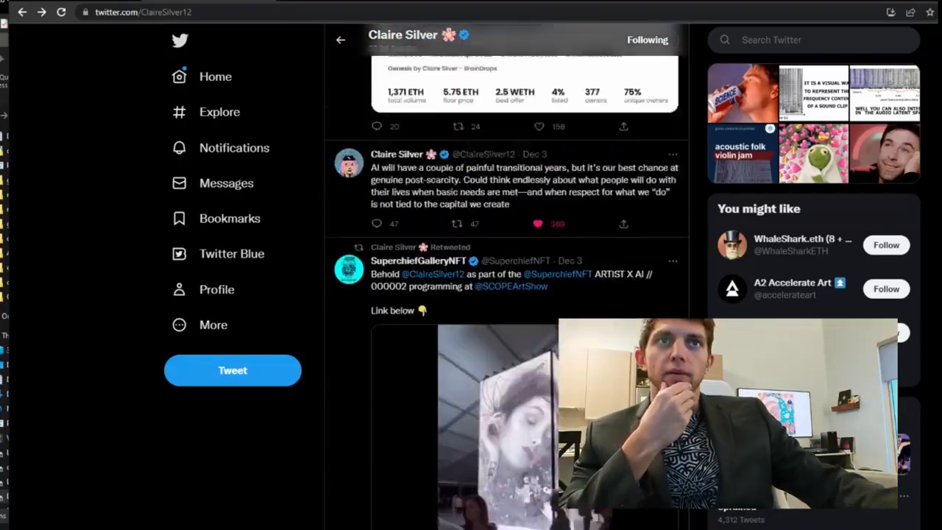
scroll("down", 3)
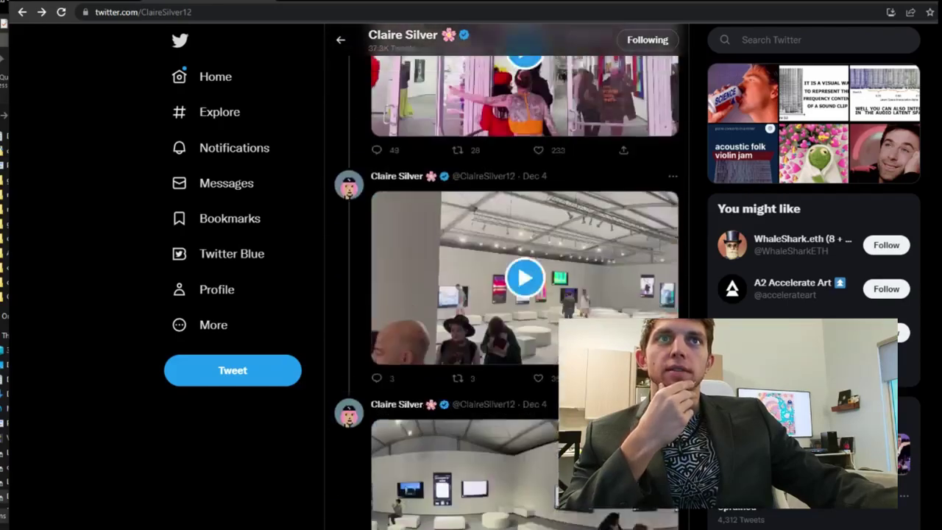
scroll("down", 3)
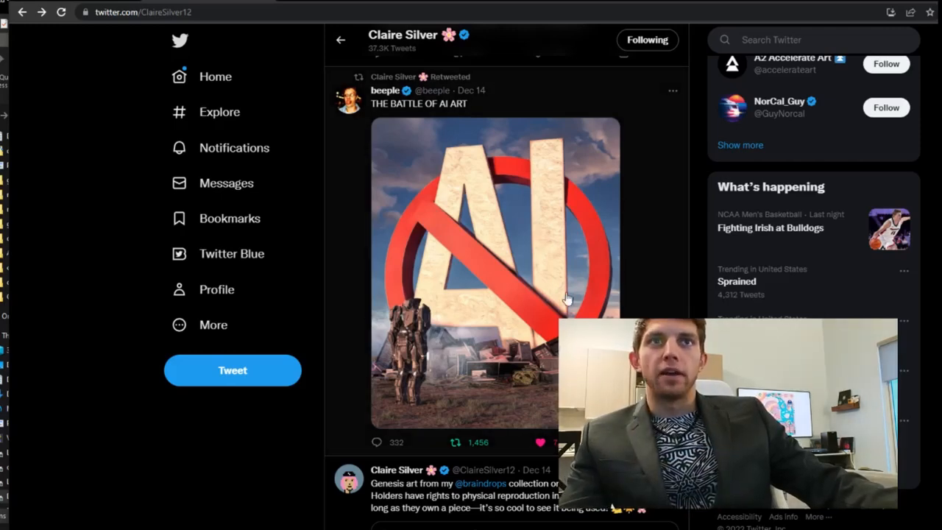
mouse_move(542, 288)
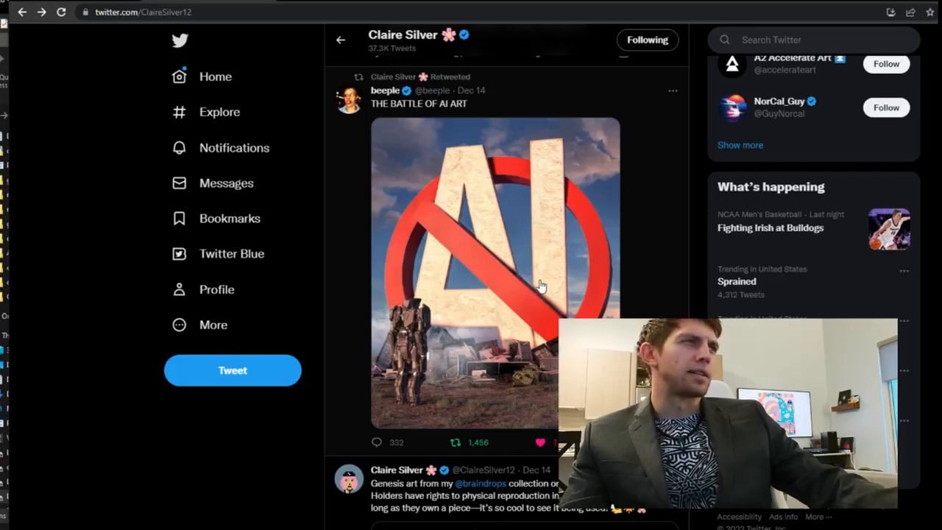
Scroll through the Dec 14 retweets, including the AI art battle image and nftnow article.
scroll("down", 3)
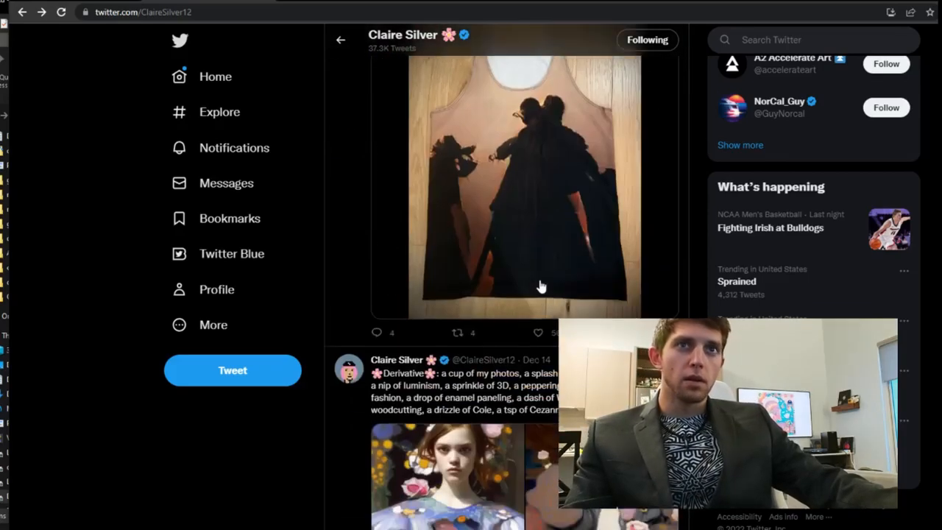
scroll("down", 3)
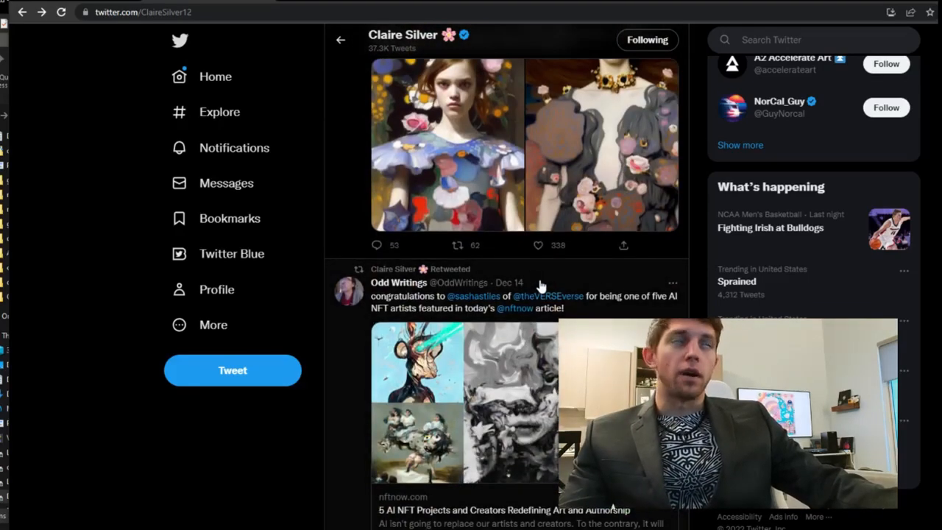
scroll("down", 3)
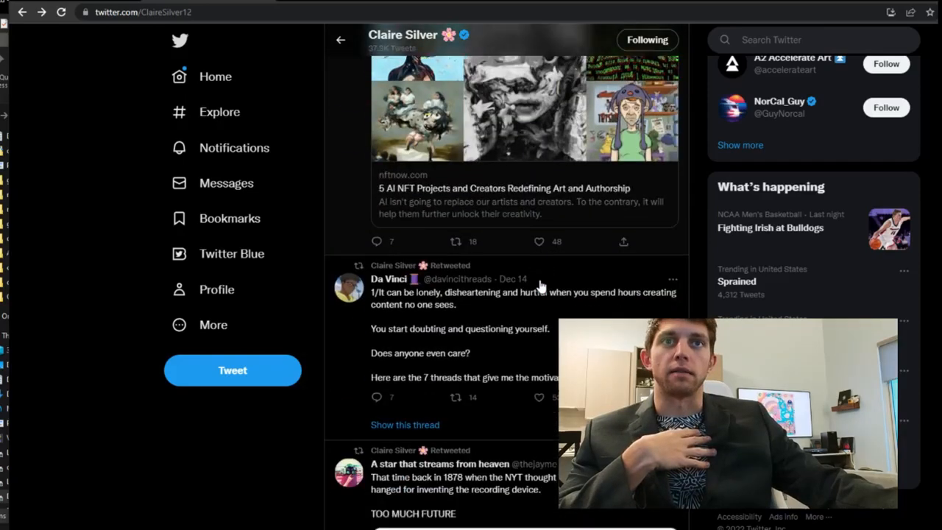
scroll("down", 3)
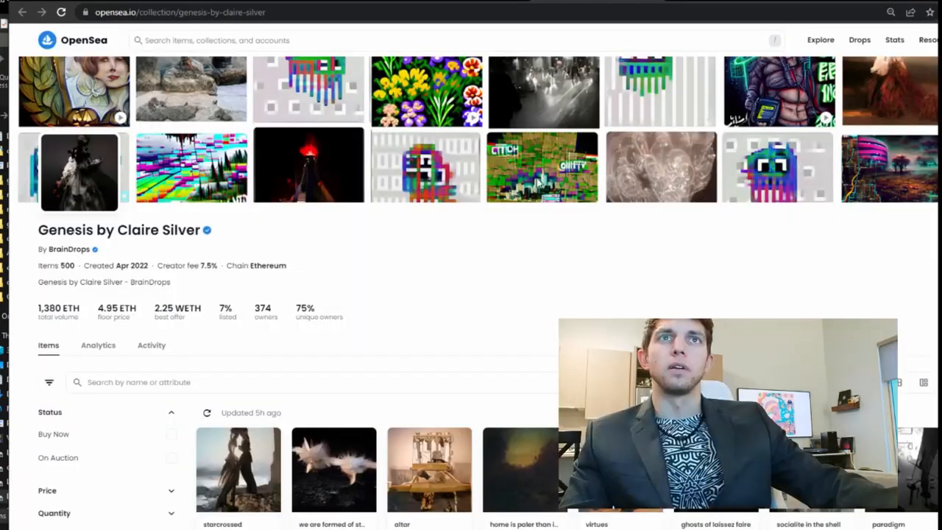
Scroll the OpenSea Genesis page to its volume, floor price, best offer and owners stats.
scroll("down", 3)
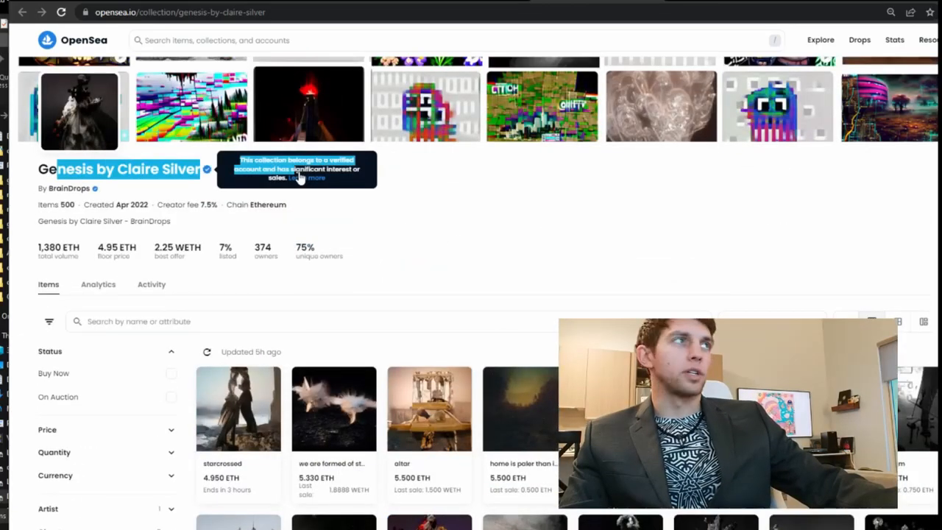
scroll("down", 3)
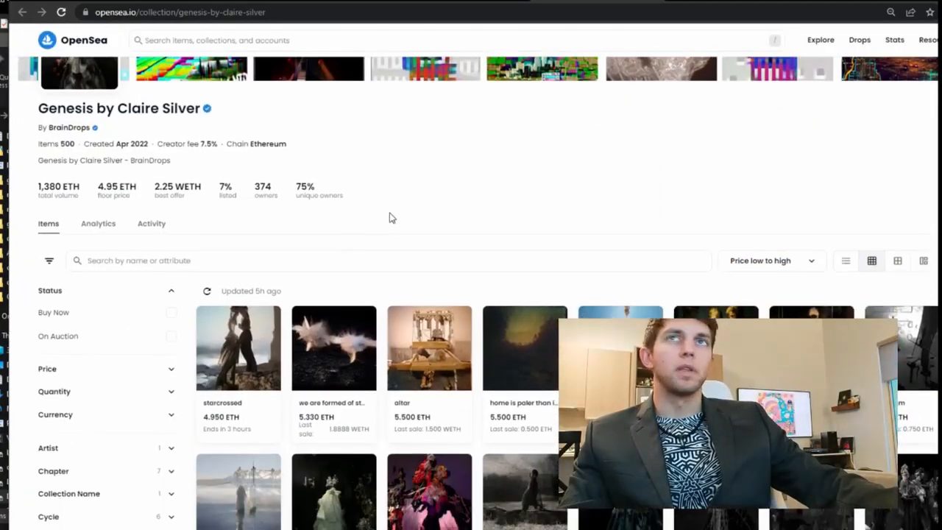
mouse_move(769, 181)
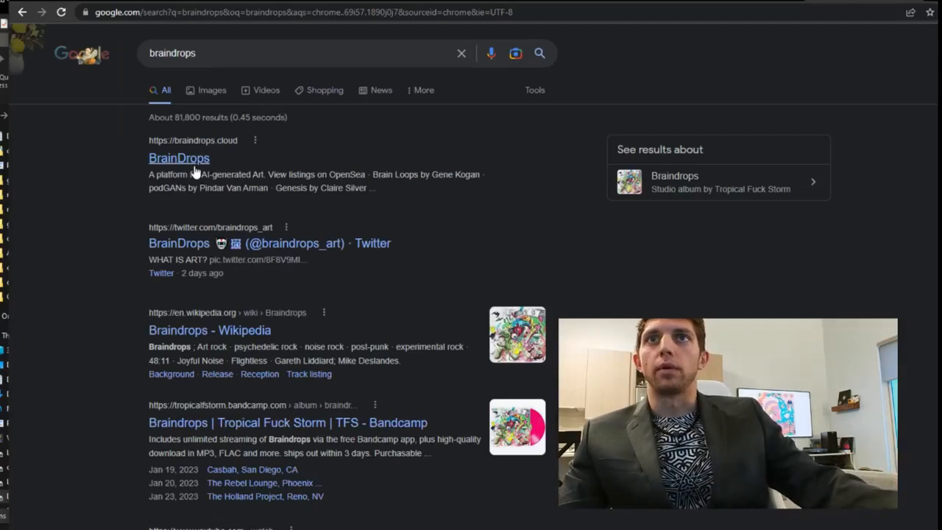
Open the braindrops.cloud link from the Google results for braindrops.
left_click(179, 157)
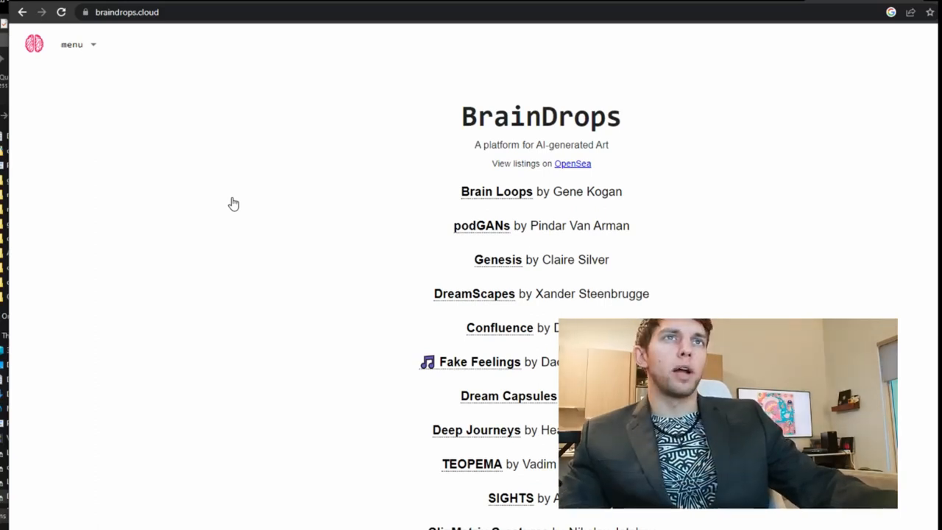
mouse_move(285, 203)
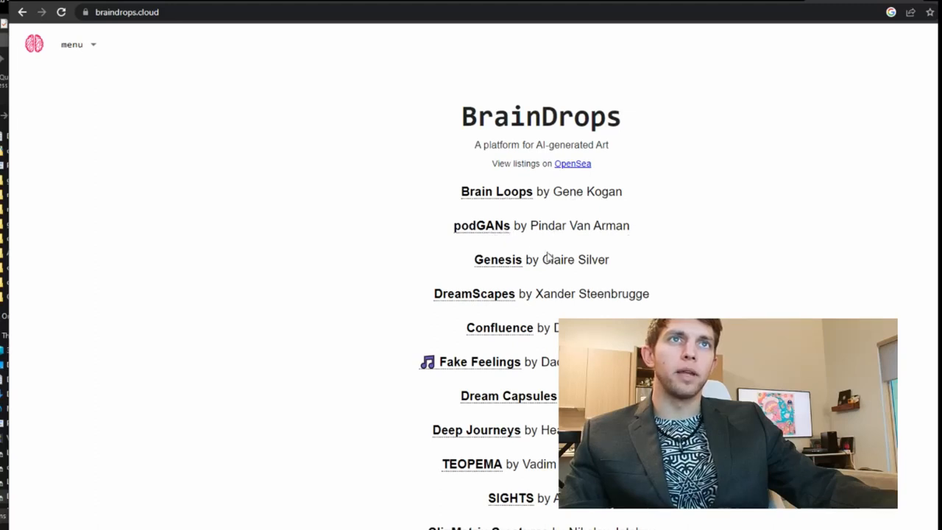
mouse_move(437, 178)
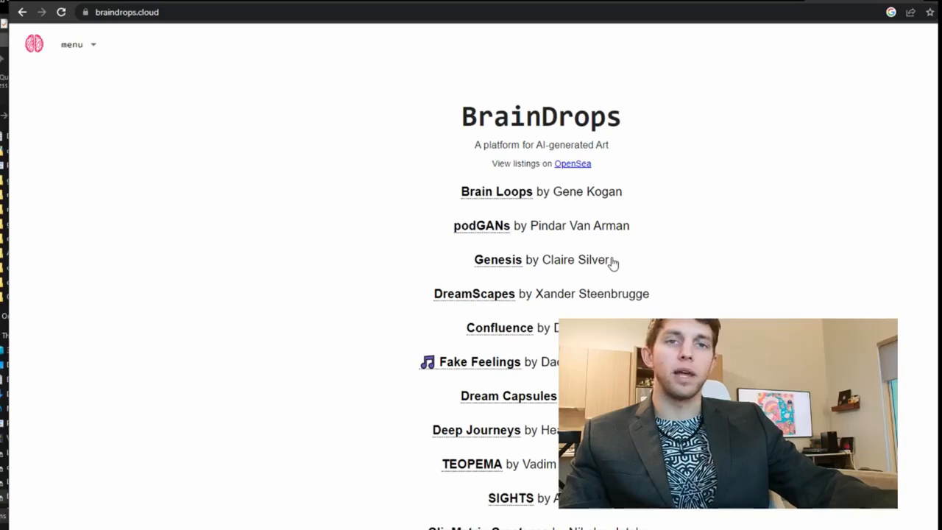
mouse_move(497, 262)
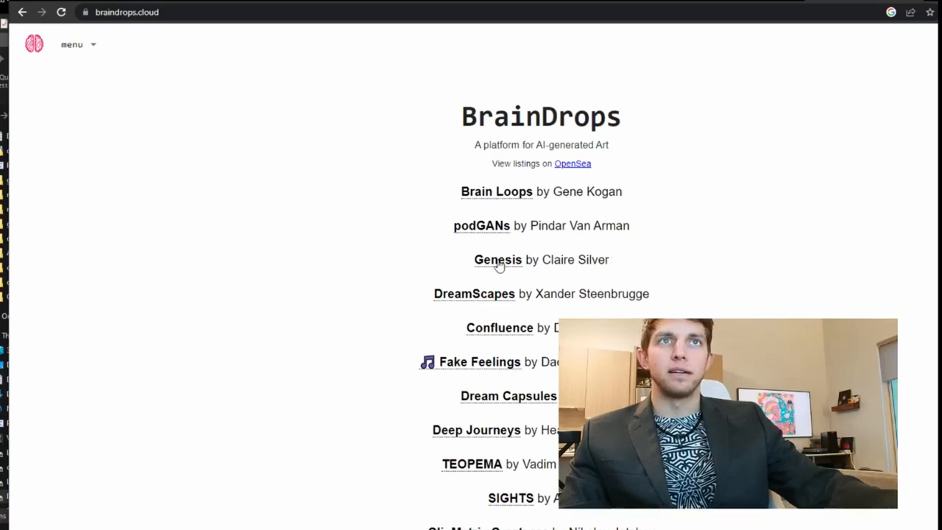
Open the Genesis project from the BrainDrops home page collection list.
left_click(496, 259)
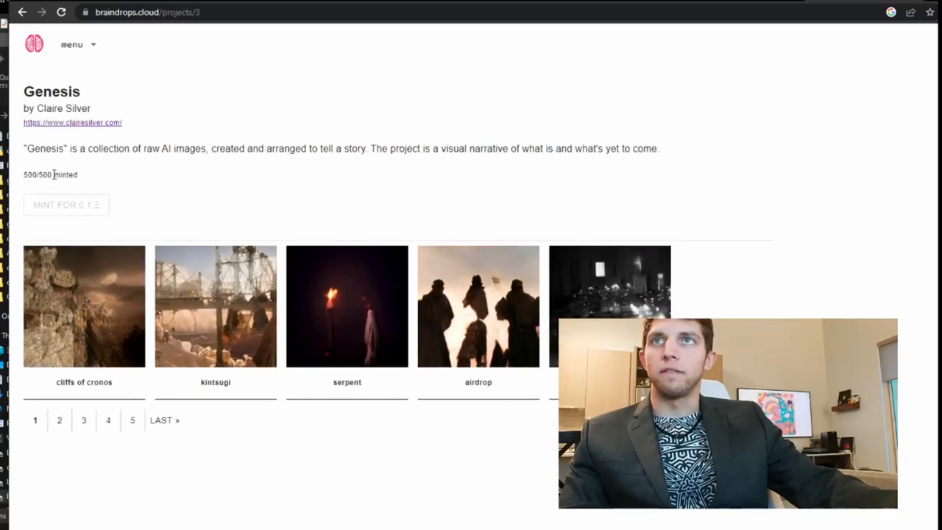
double_click(45, 174)
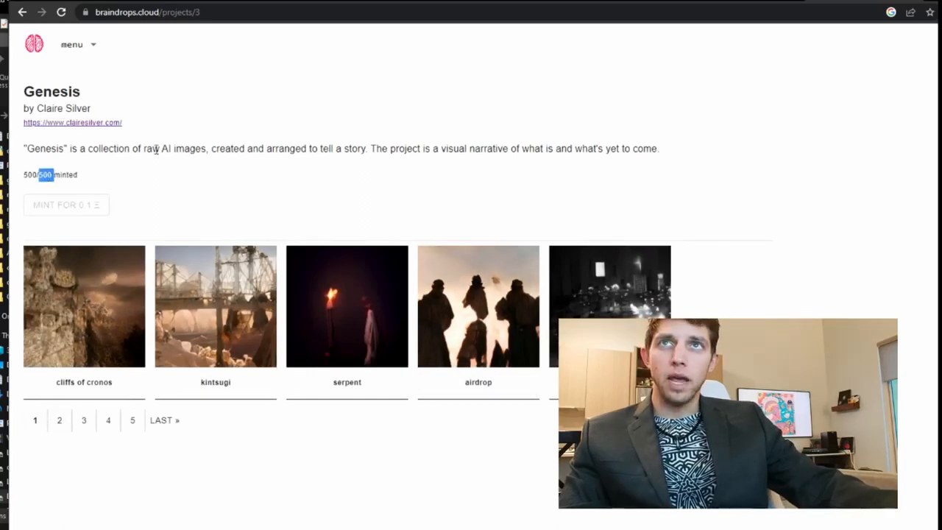
mouse_move(481, 166)
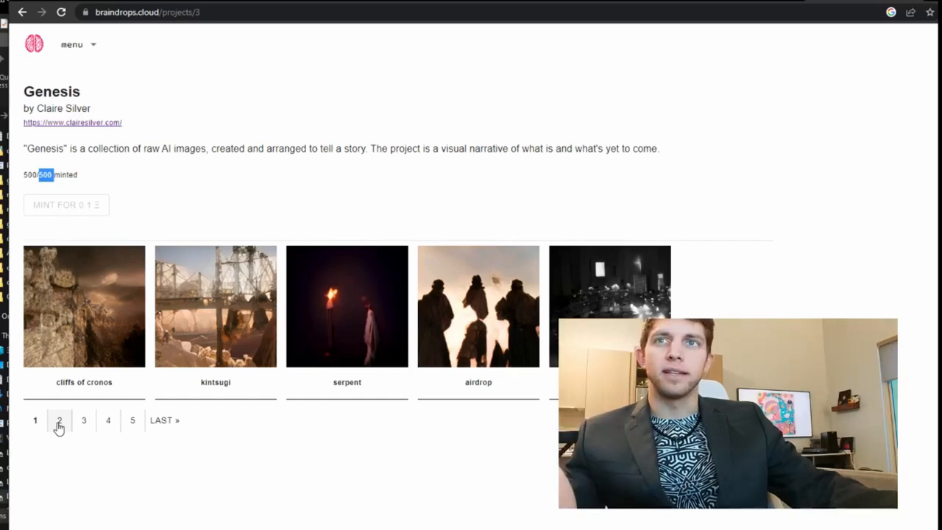
Browse the Genesis gallery pages 2 and 3, then page 7 and beyond.
left_click(59, 424)
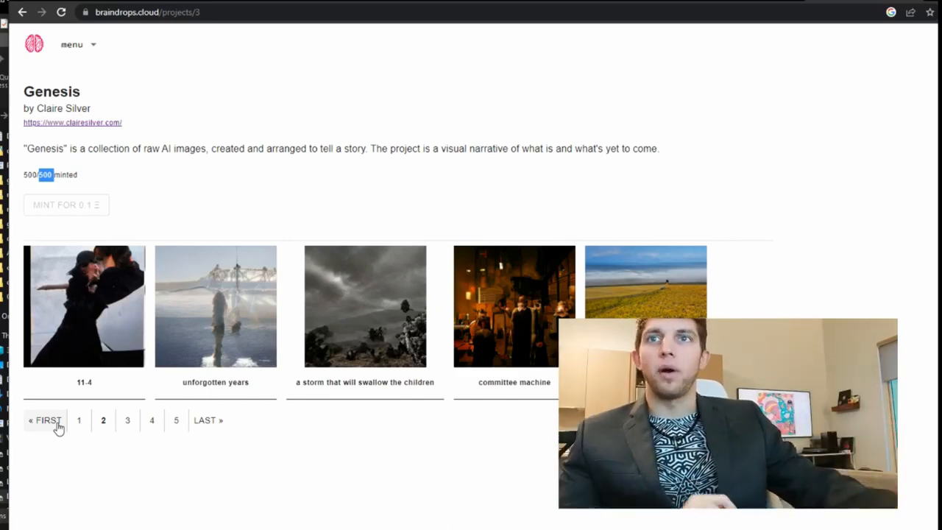
left_click(127, 421)
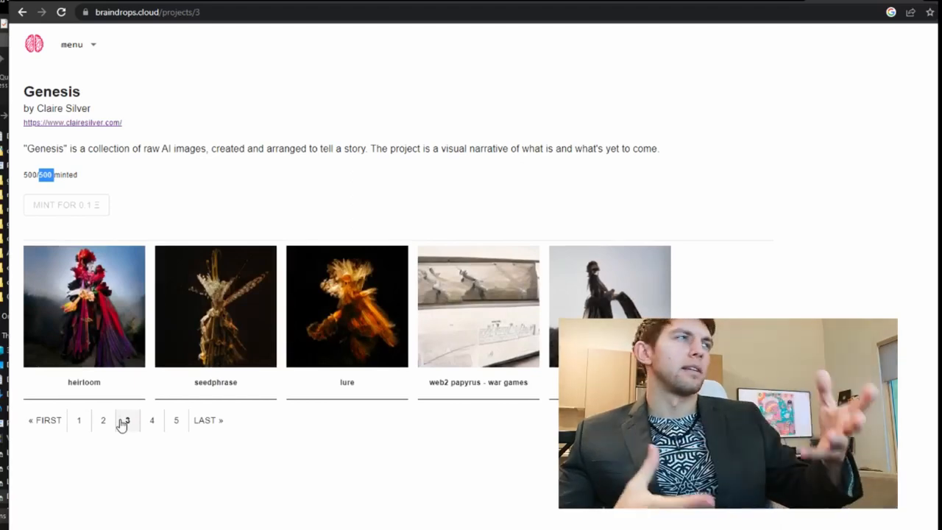
left_click(128, 420)
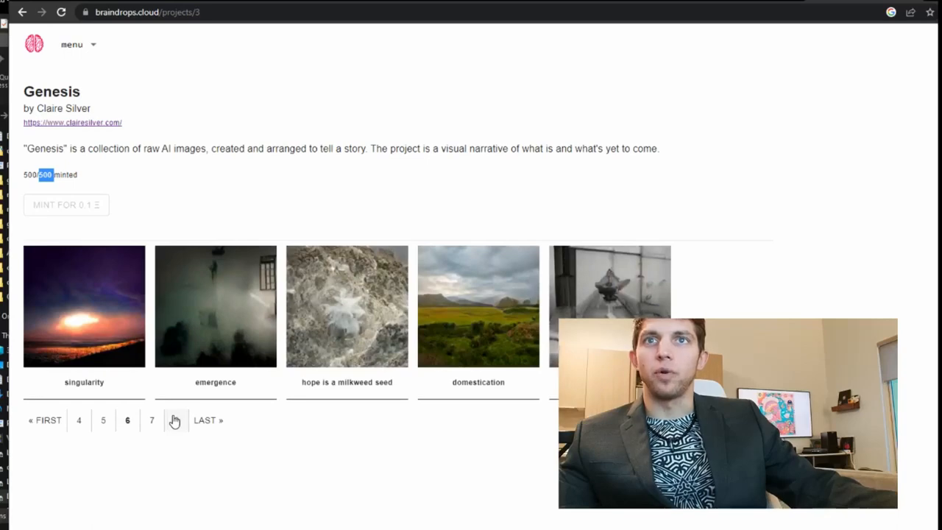
left_click(152, 420)
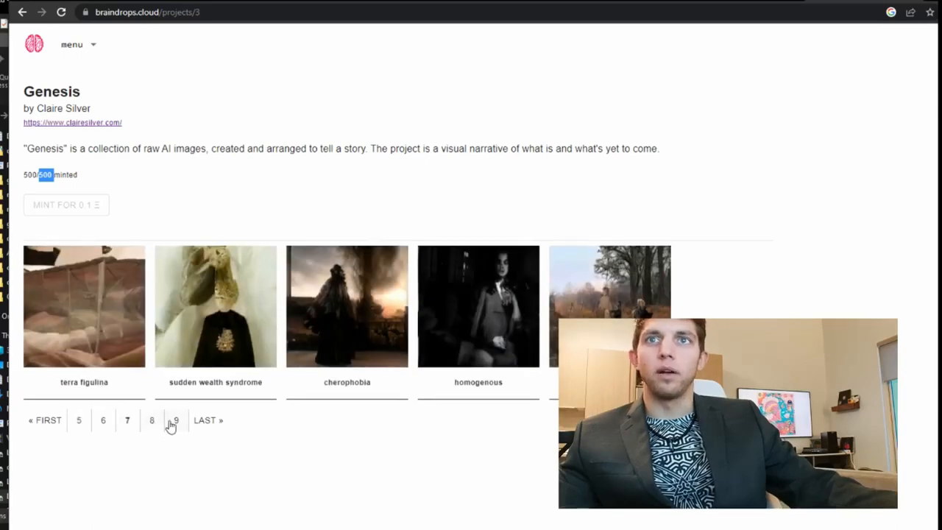
left_click(176, 420)
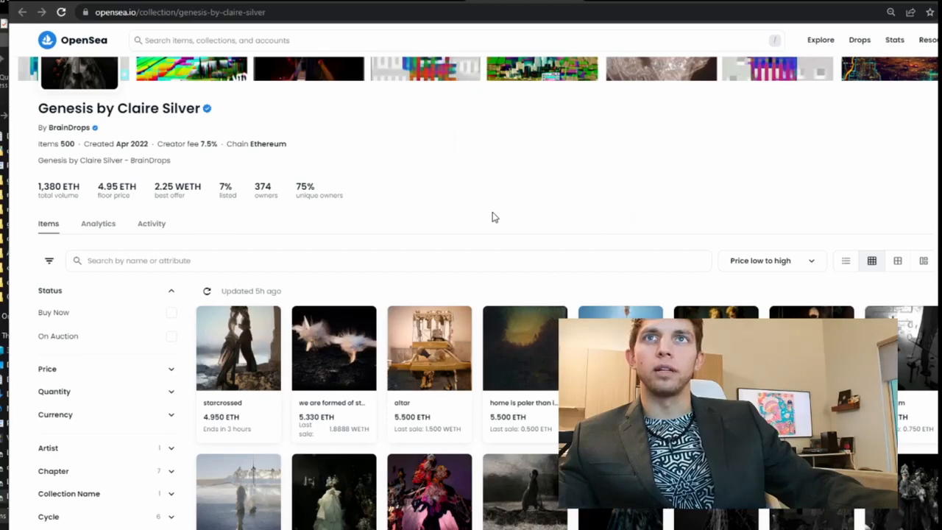
Open the Genesis Activity tab and scroll to the sales volume chart and recent sales.
left_click(151, 223)
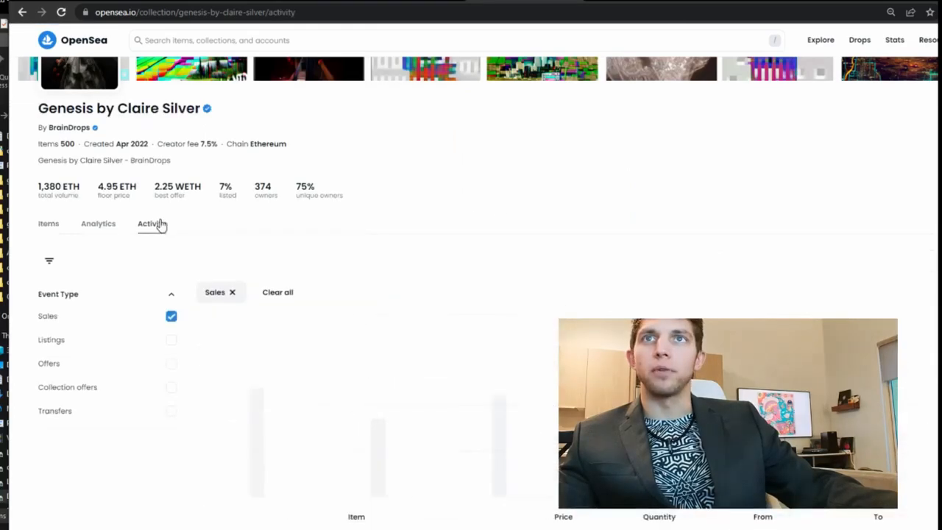
scroll("down", 3)
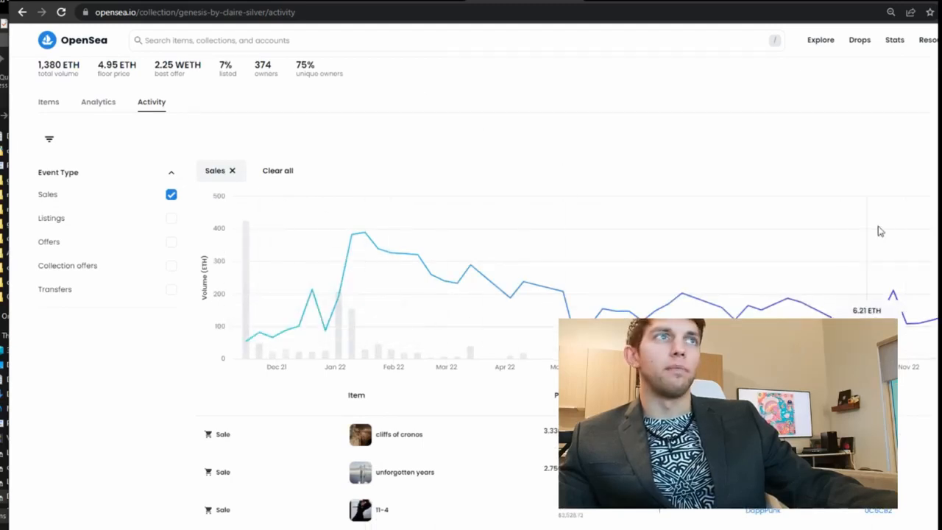
mouse_move(245, 342)
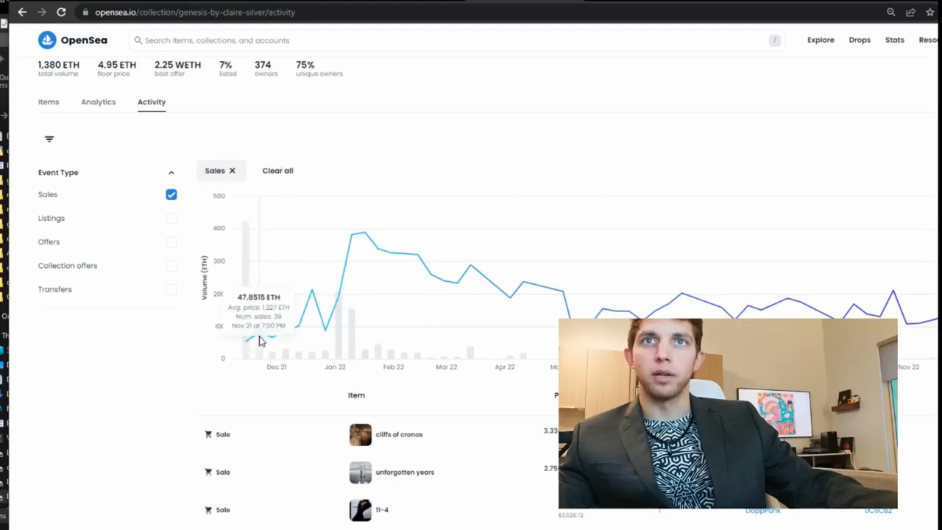
mouse_move(154, 222)
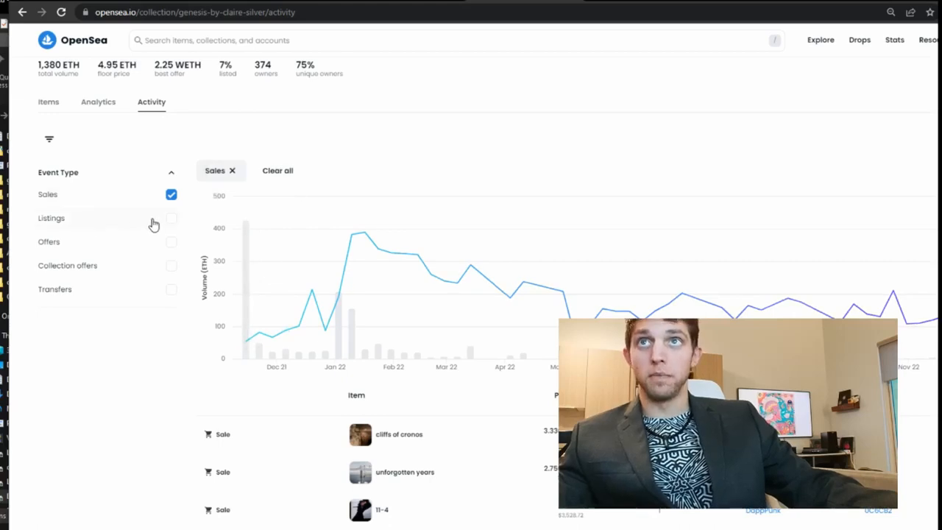
mouse_move(257, 320)
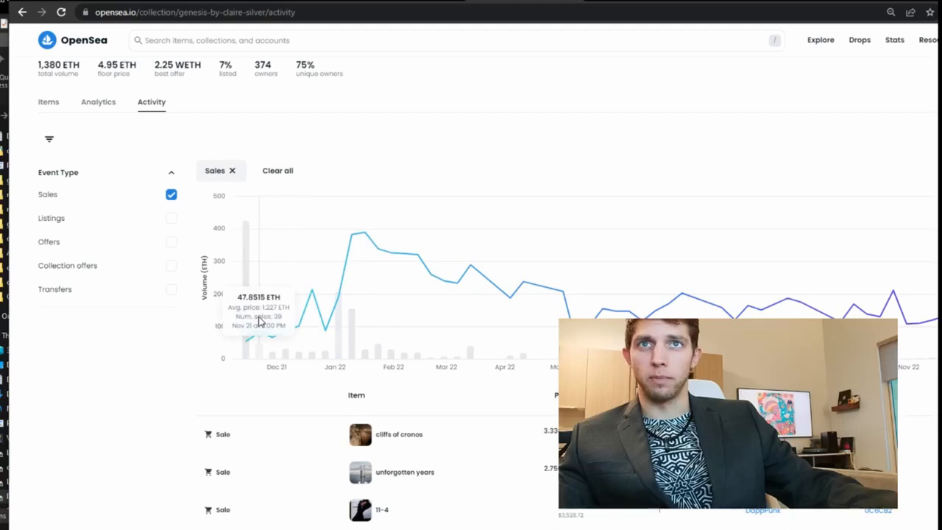
mouse_move(374, 245)
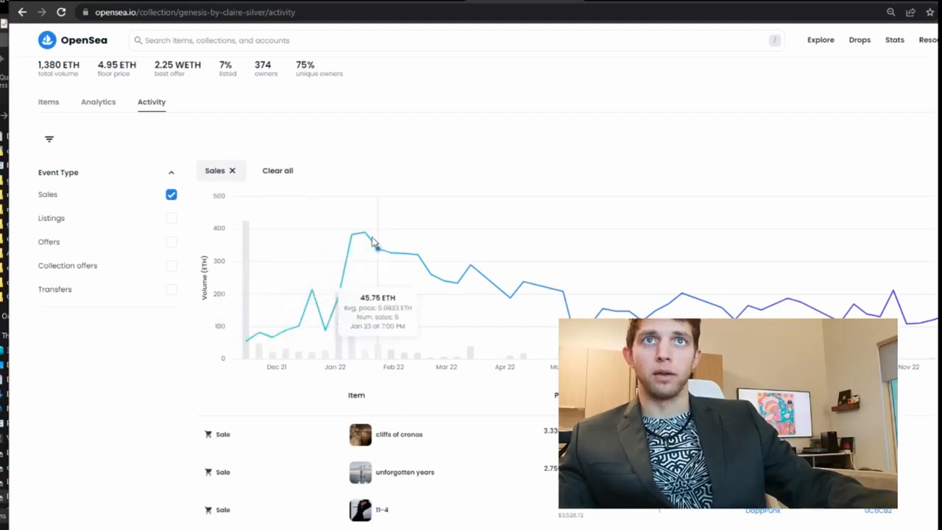
mouse_move(793, 287)
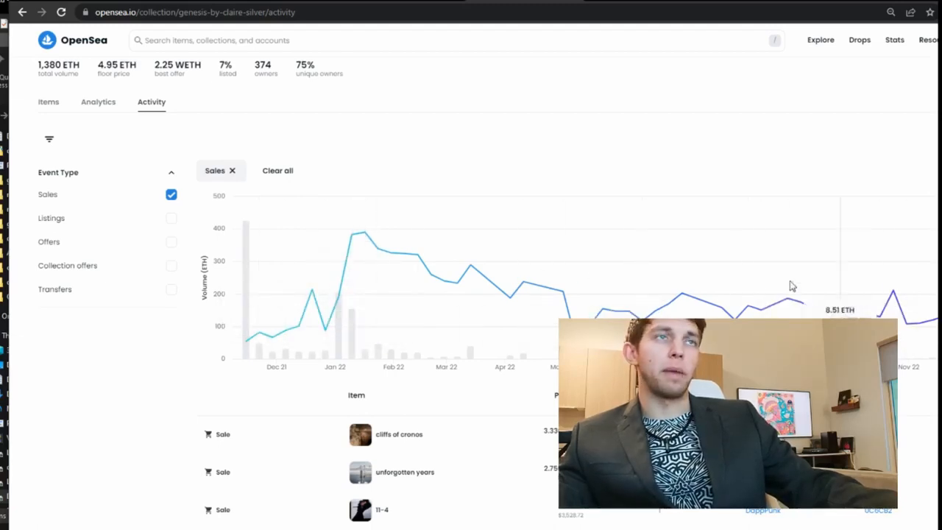
mouse_move(101, 199)
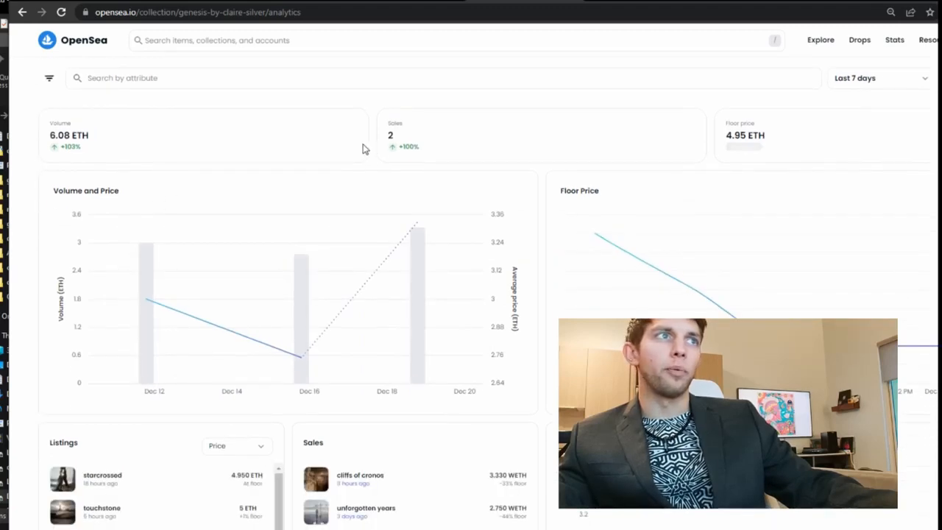
mouse_move(648, 295)
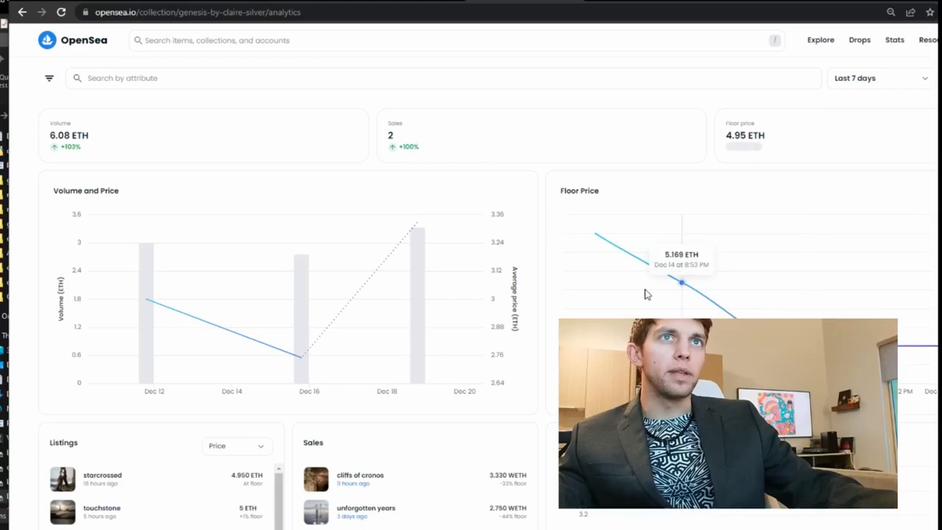
mouse_move(613, 255)
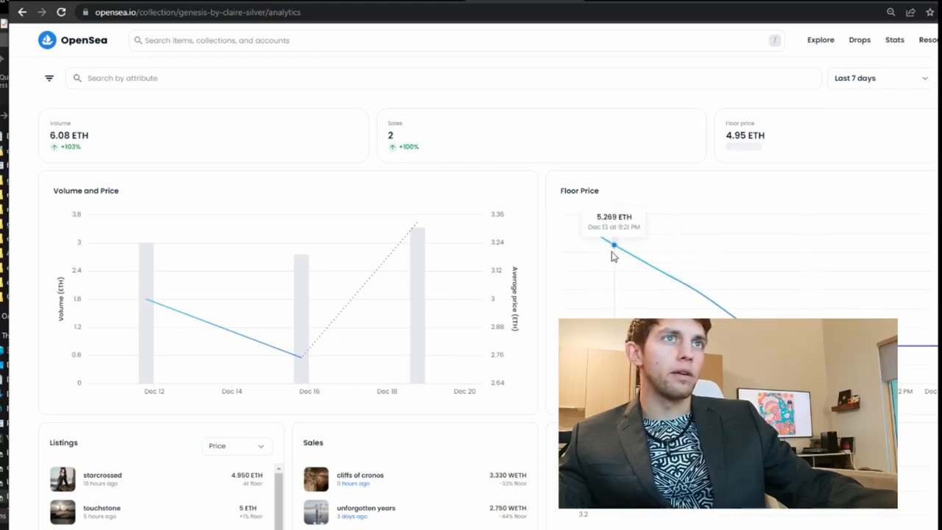
mouse_move(926, 329)
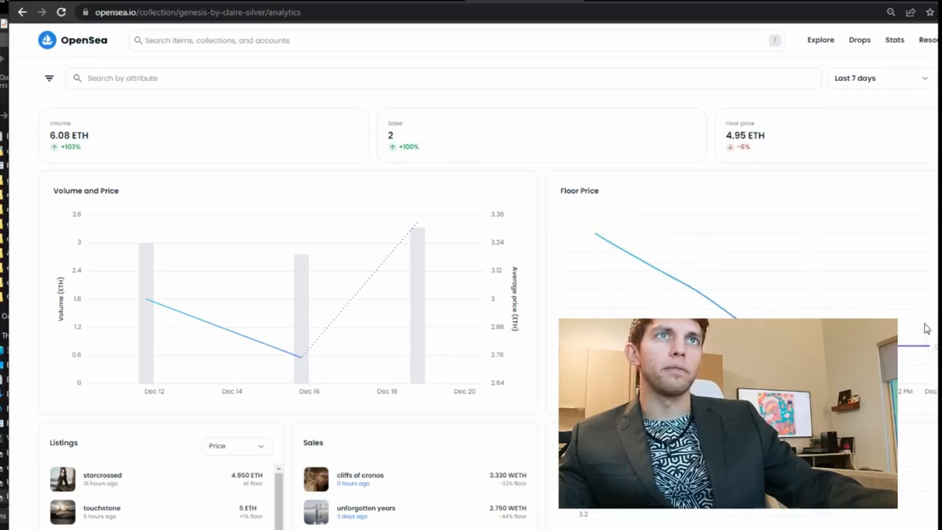
Set Genesis analytics to Last 30 days and scroll through the Listings and Sales panels.
scroll("down", 3)
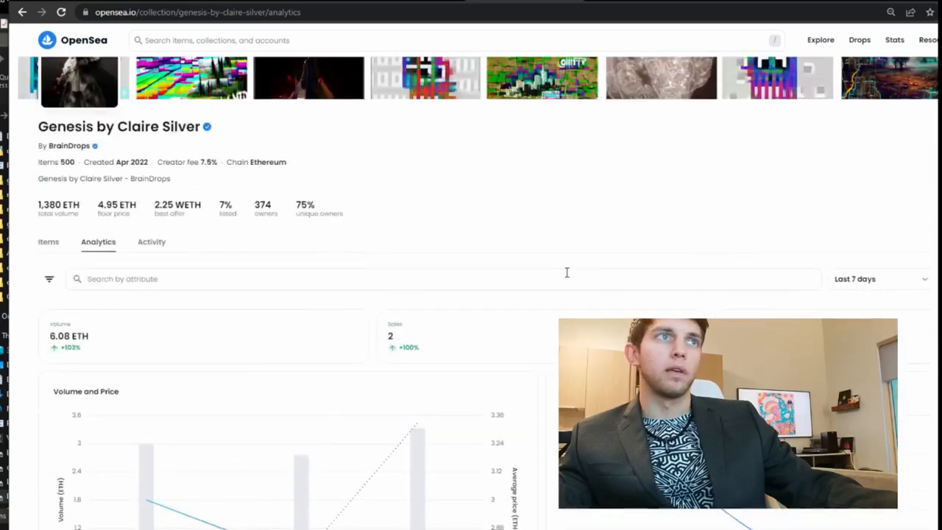
left_click(881, 279)
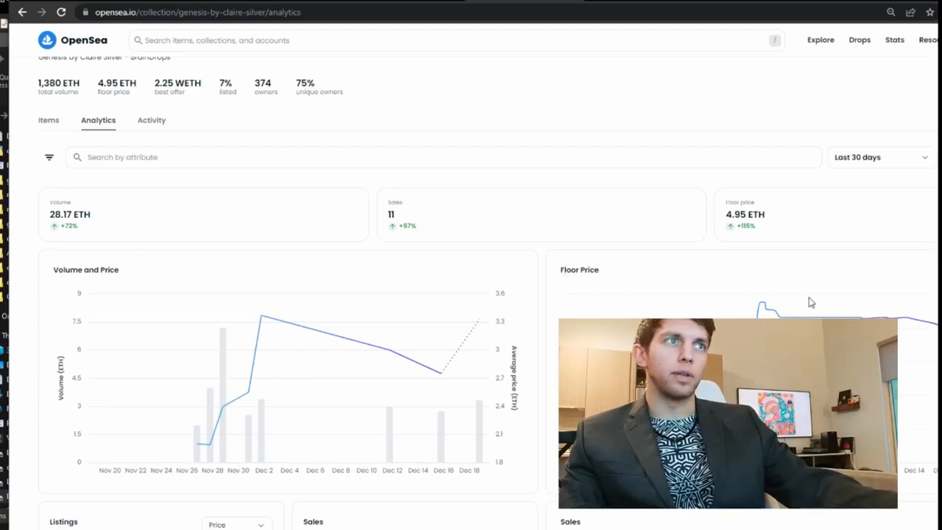
scroll("down", 3)
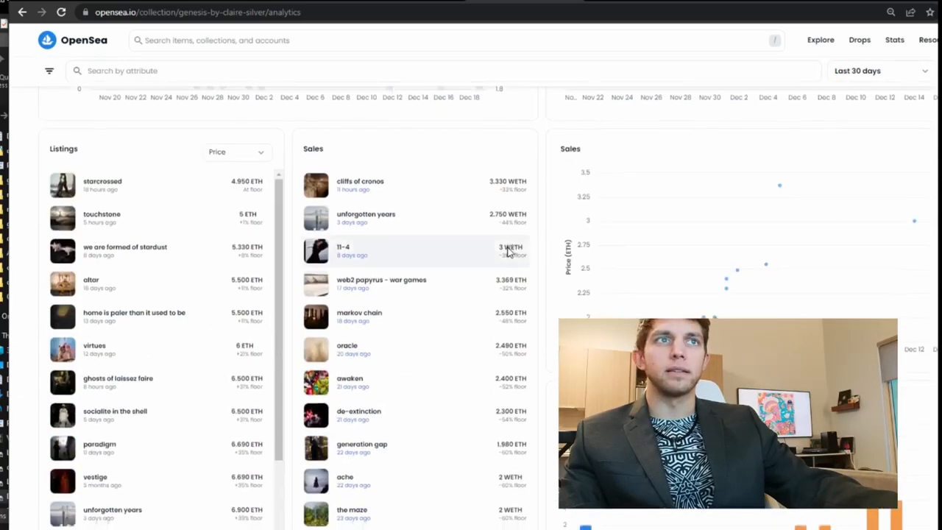
scroll("down", 3)
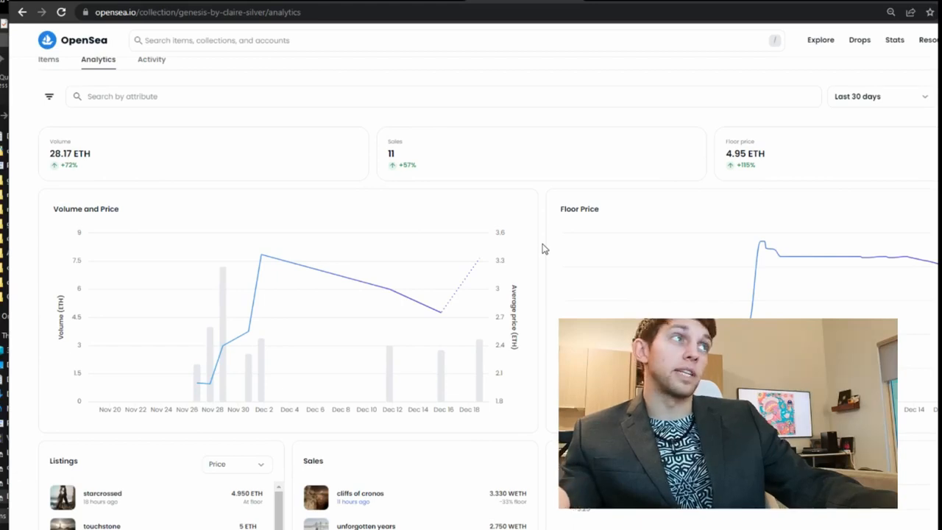
scroll("down", 3)
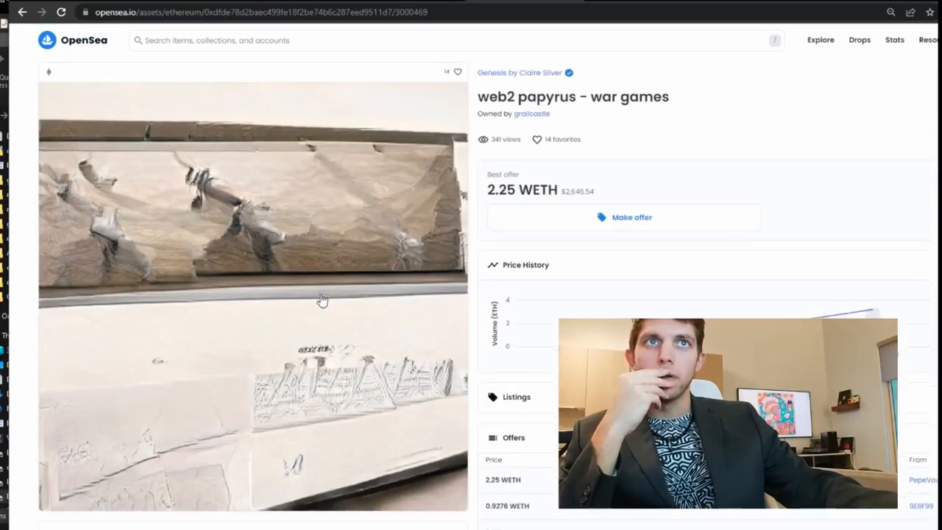
Scroll the web2 papyrus - war games item to its Properties and Item Activity sections.
scroll("down", 3)
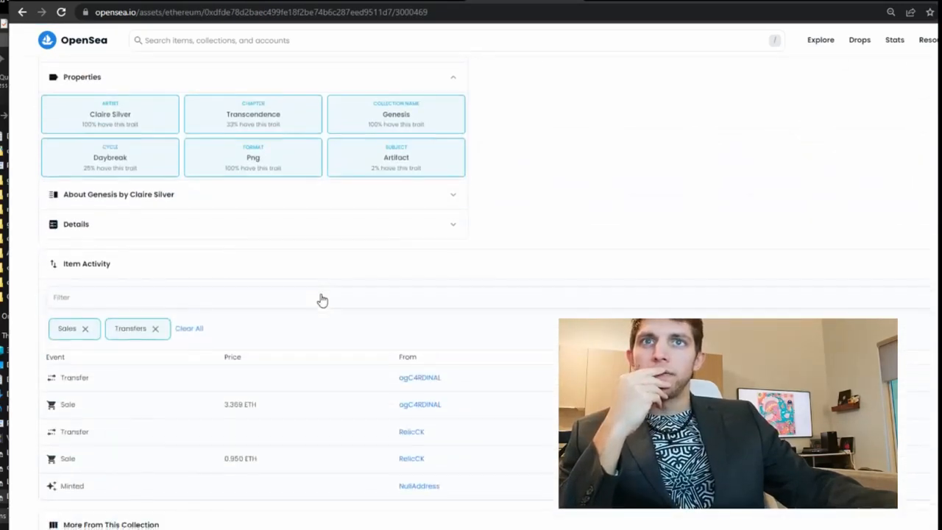
scroll("down", 3)
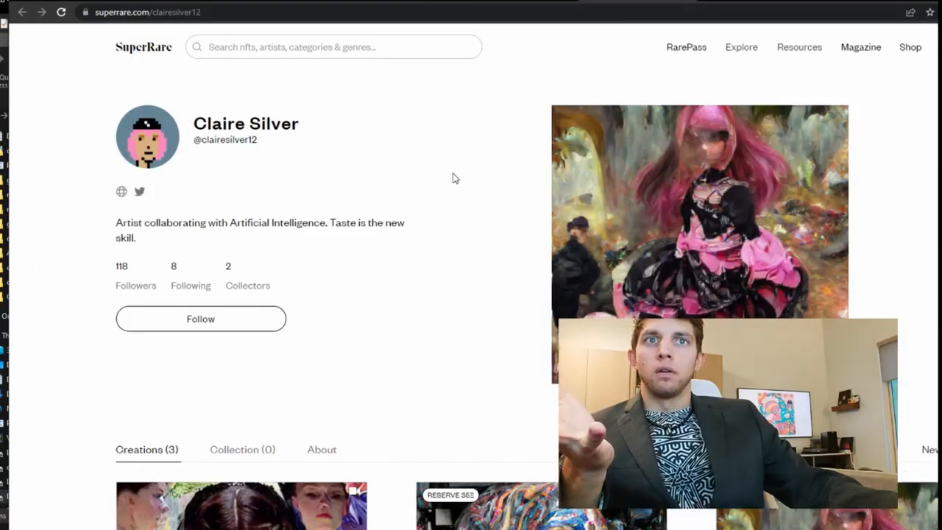
Scroll Claire Silver's SuperRare profile down to the Creations (3) tab.
scroll("down", 3)
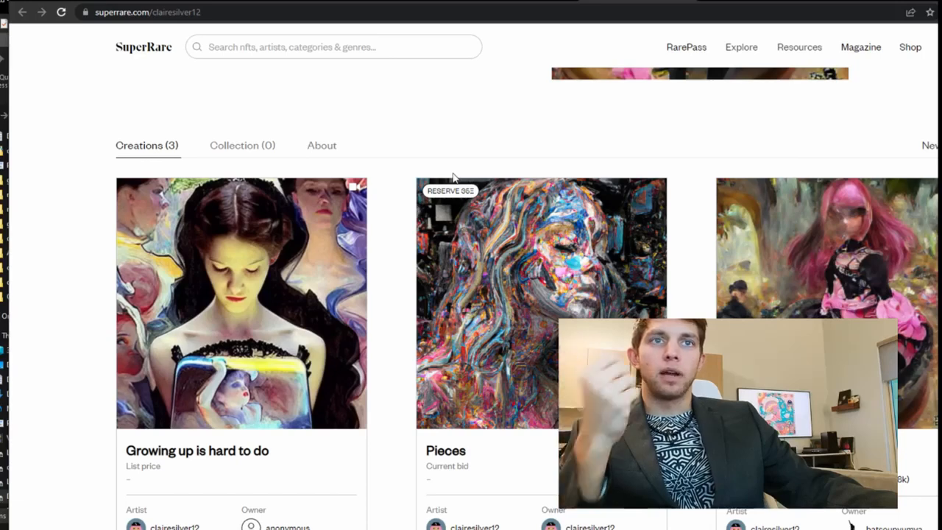
scroll("down", 3)
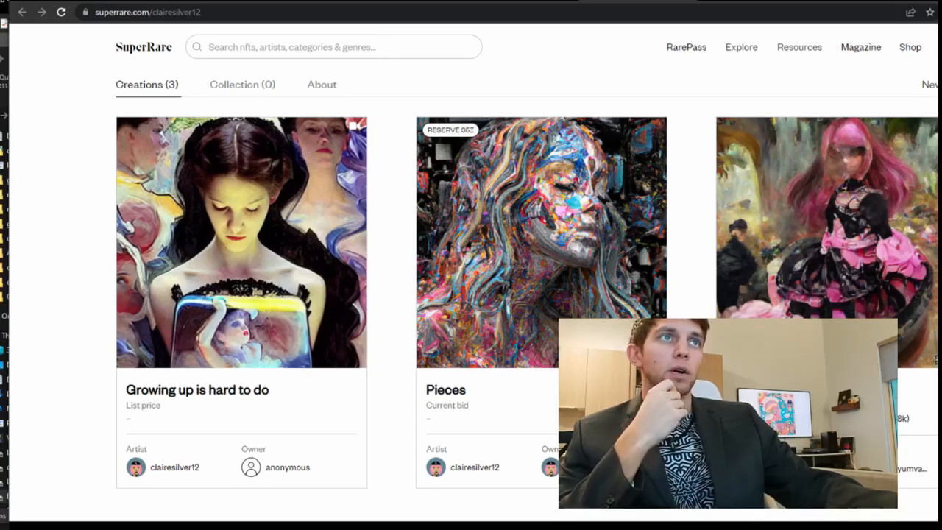
mouse_move(922, 348)
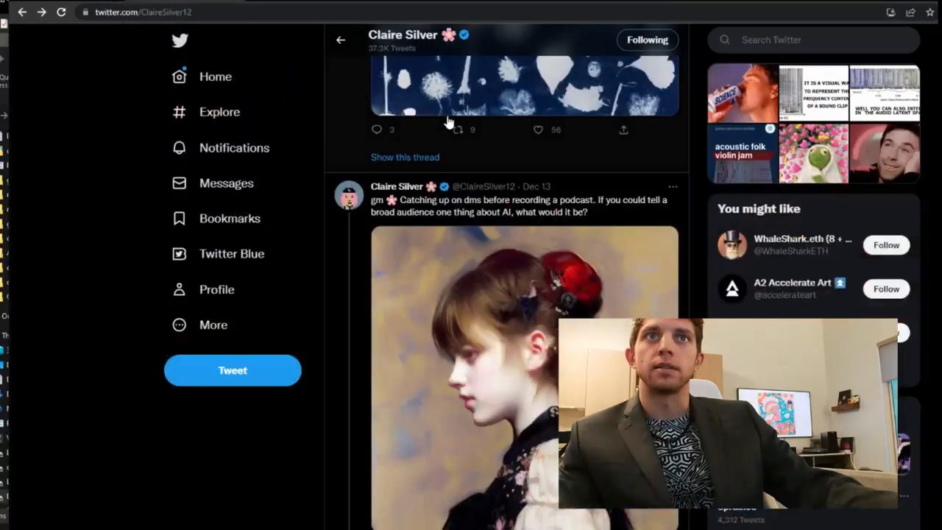
Scroll Claire Silver's Twitter timeline down to her Dec 2 Artist x AI timelapse post.
scroll("down", 3)
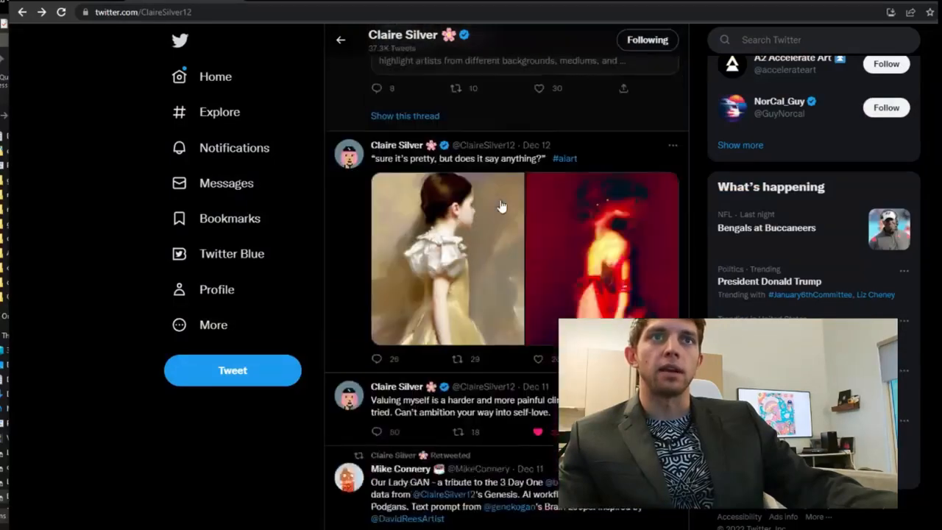
scroll("down", 3)
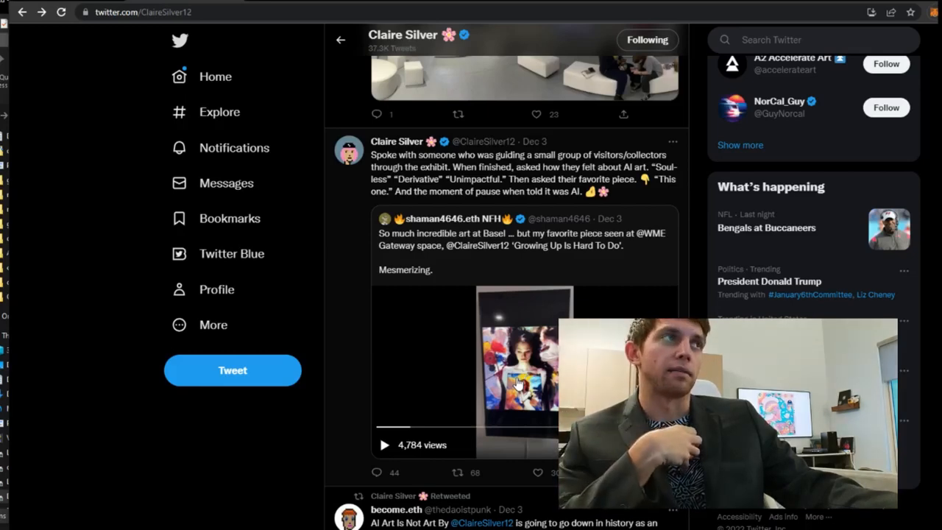
scroll("down", 3)
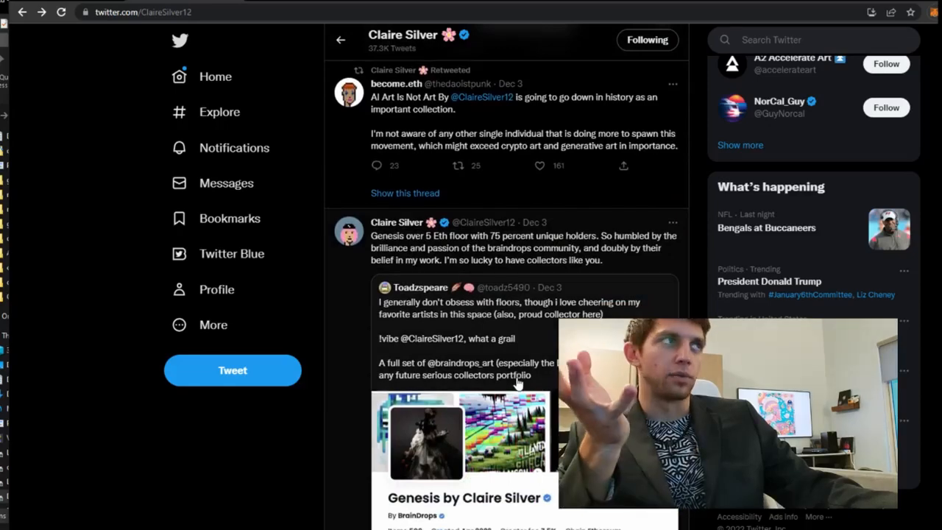
scroll("up", 3)
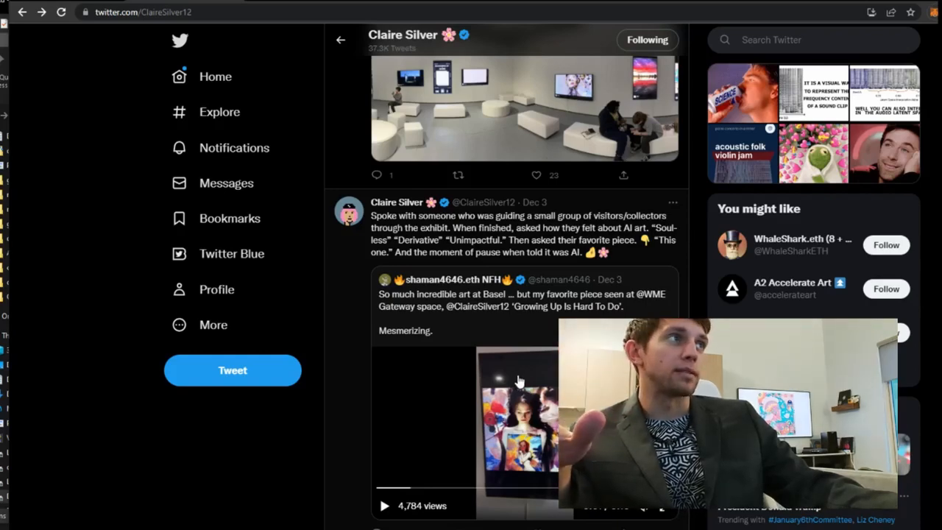
scroll("down", 3)
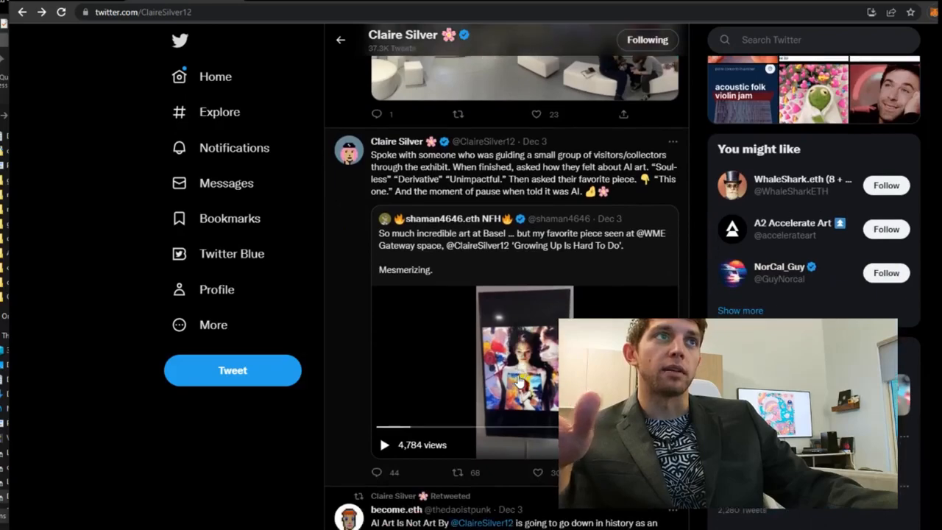
scroll("down", 3)
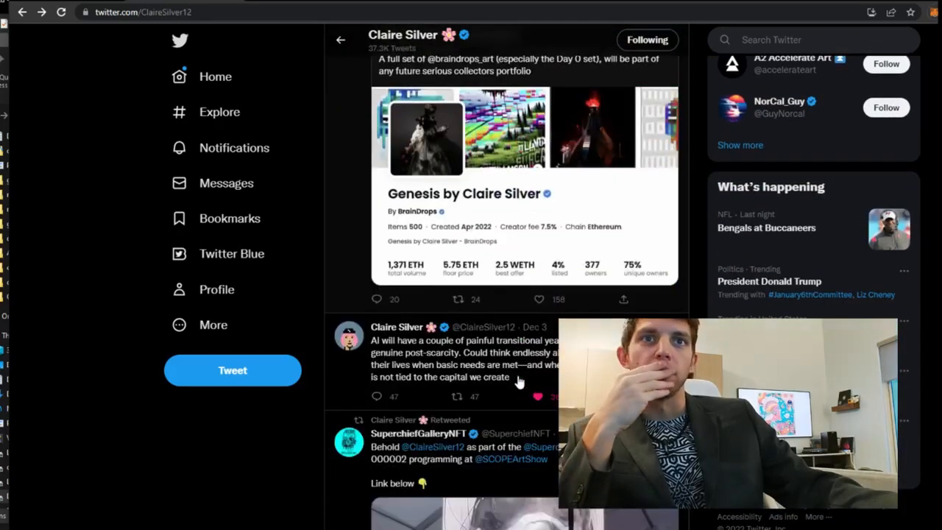
scroll("down", 3)
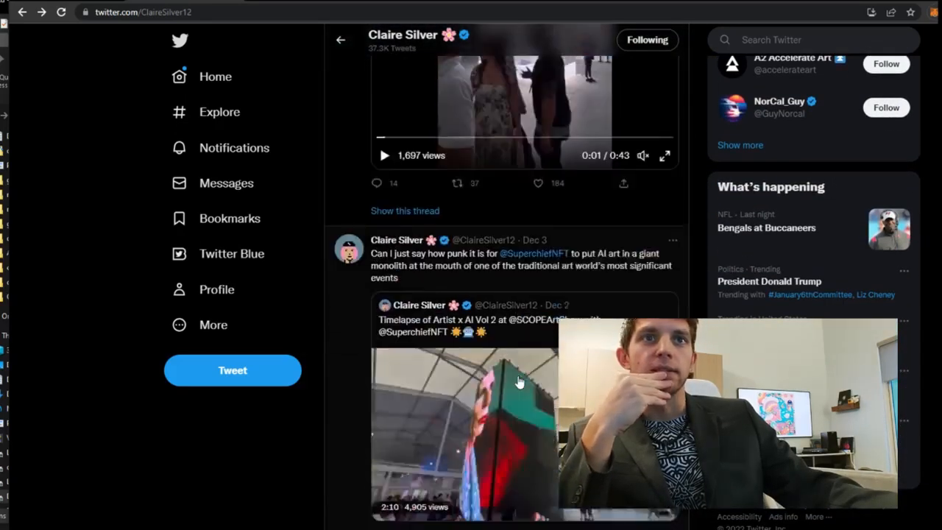
scroll("down", 3)
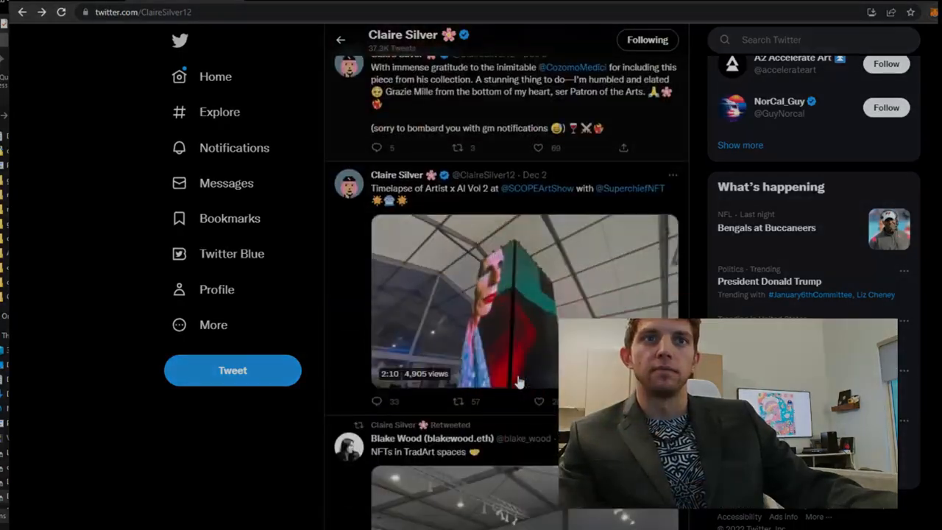